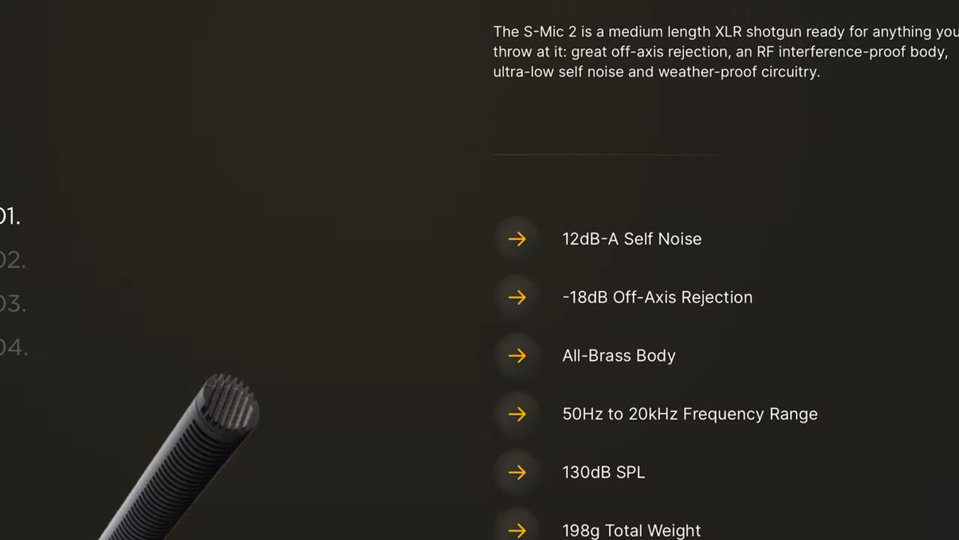
pyautogui.scroll(-3)
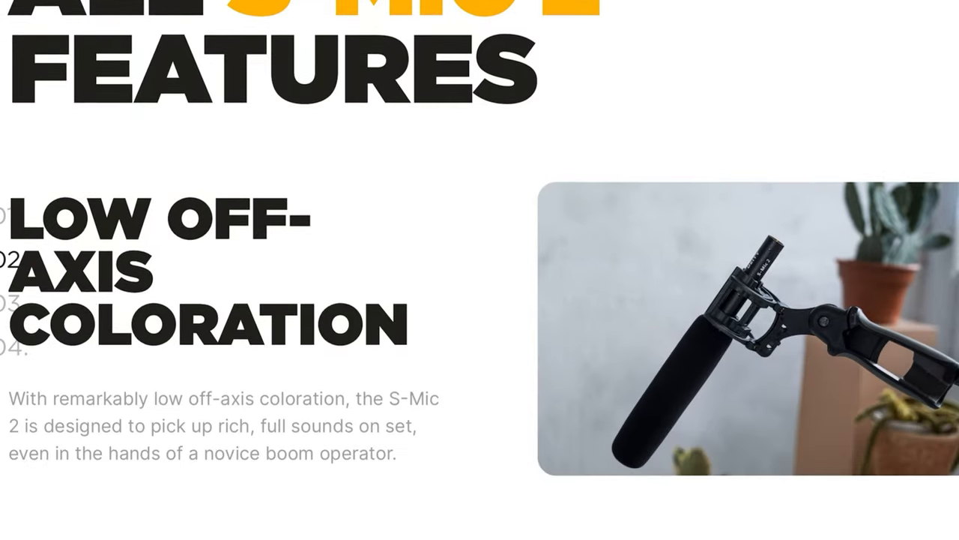
pyautogui.scroll(-3)
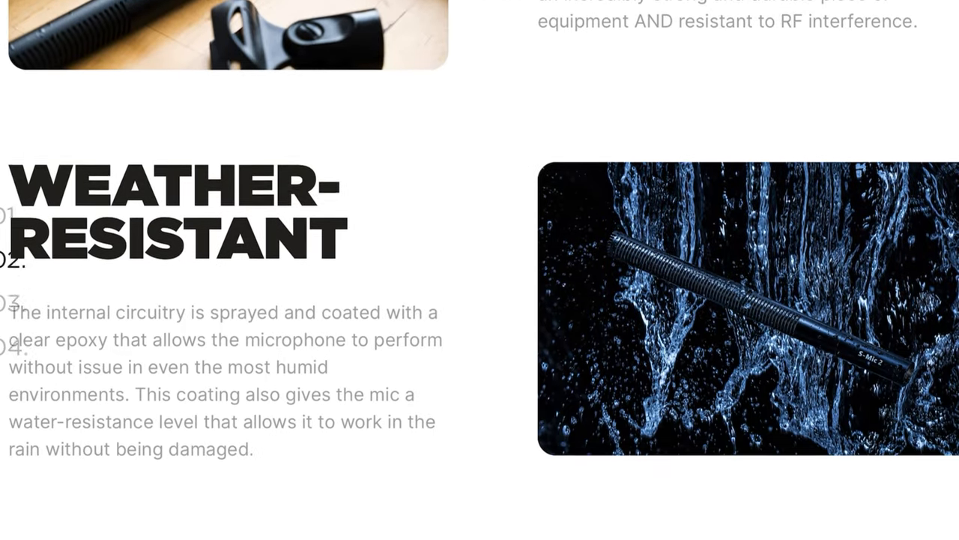